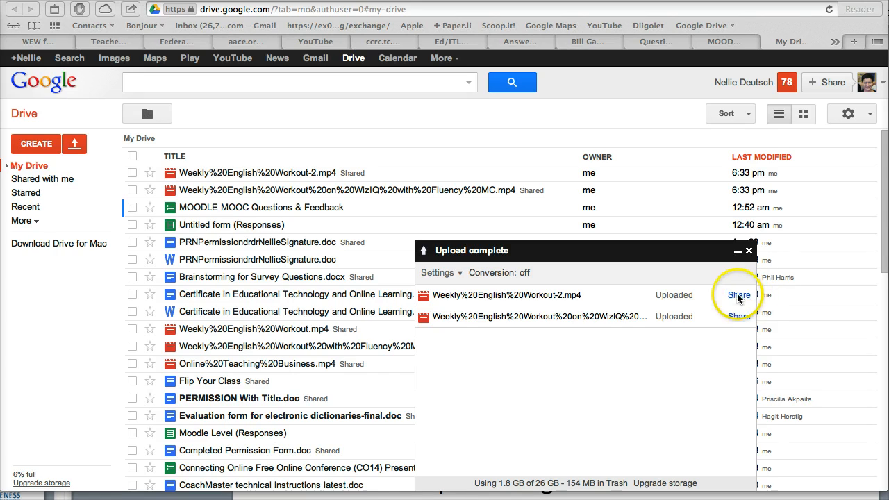
{"action": "mouse_move", "coordinate": [736, 295]}
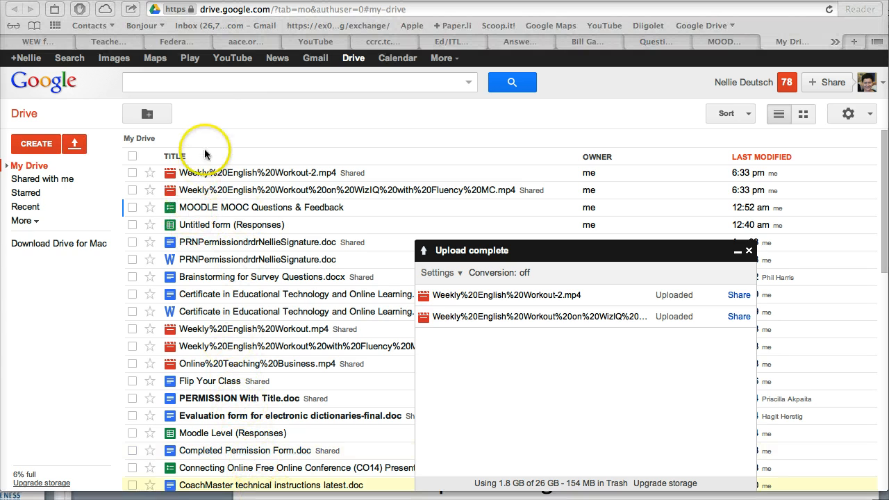
{"action": "mouse_move", "coordinate": [97, 189]}
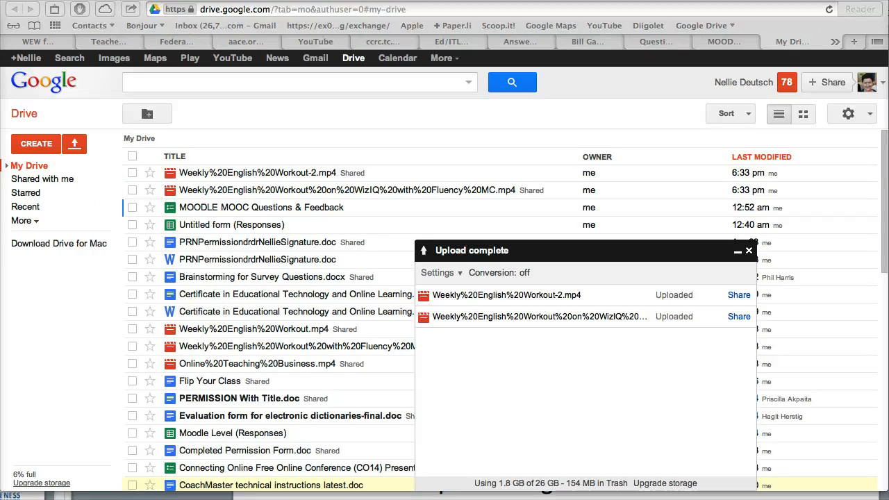
- Check the first uploaded video's sharing settings and close them without changes
{"action": "left_click", "coordinate": [739, 316]}
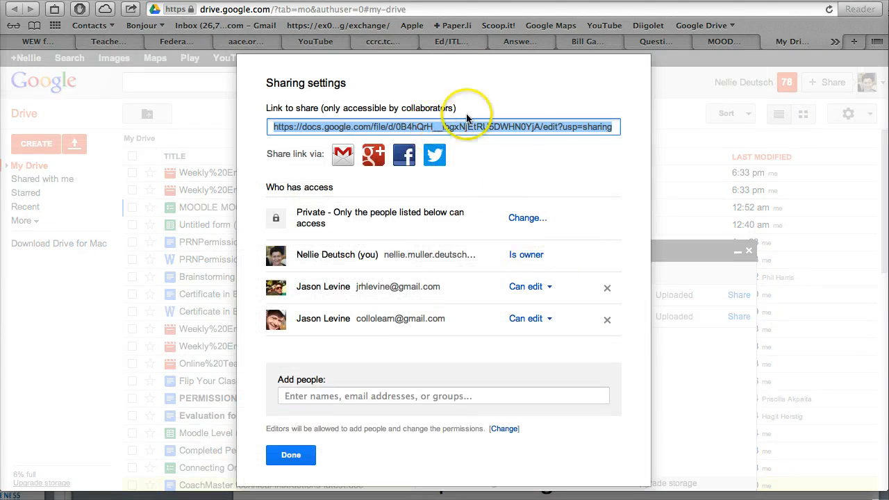
{"action": "mouse_move", "coordinate": [283, 328]}
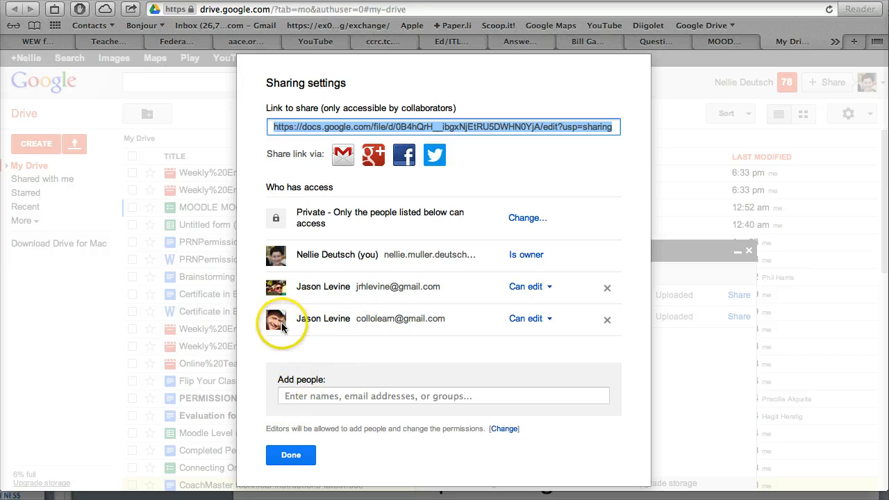
{"action": "left_click", "coordinate": [290, 456]}
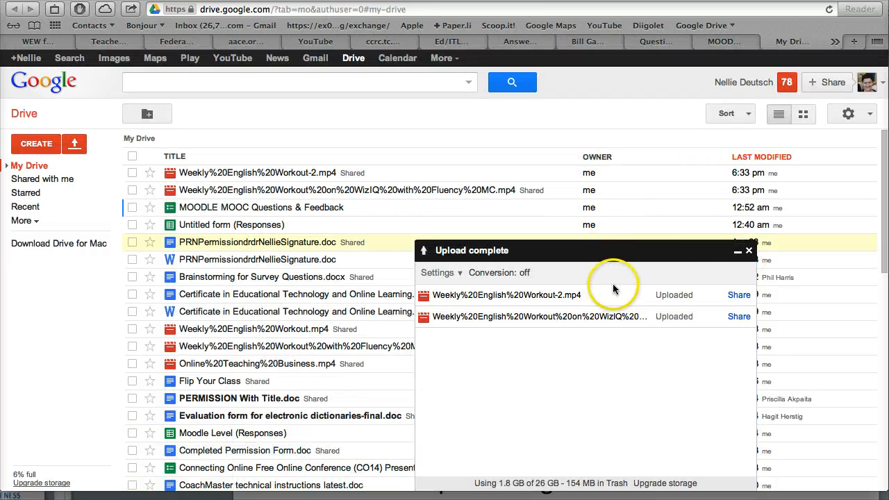
- Select both Weekly English Workout MP4 videos and dismiss the Upload complete panel
{"action": "left_click", "coordinate": [132, 172]}
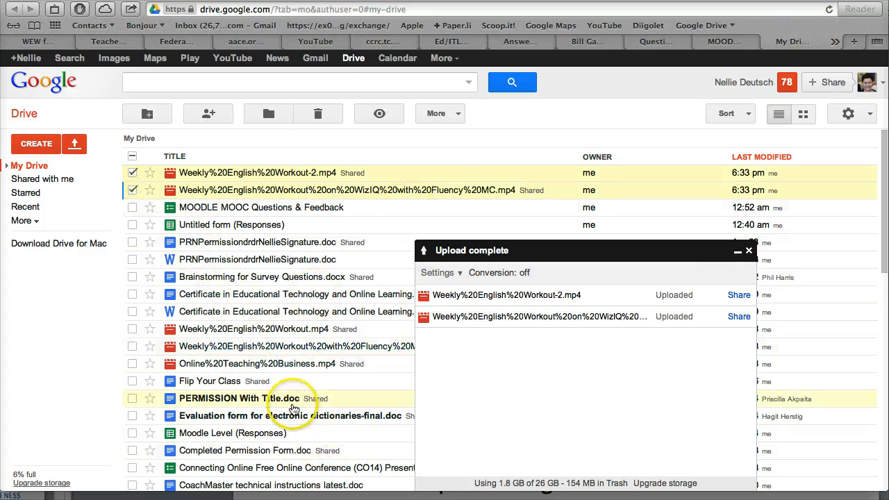
{"action": "left_click", "coordinate": [749, 250]}
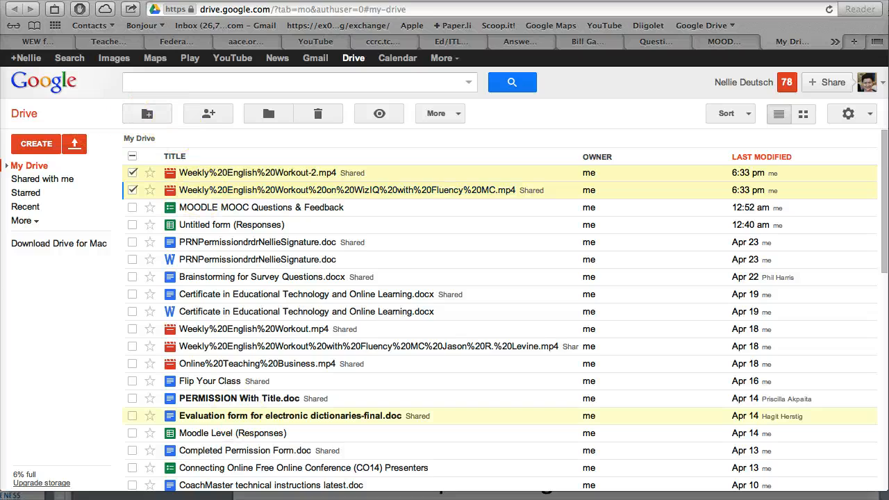
{"action": "mouse_move", "coordinate": [239, 161]}
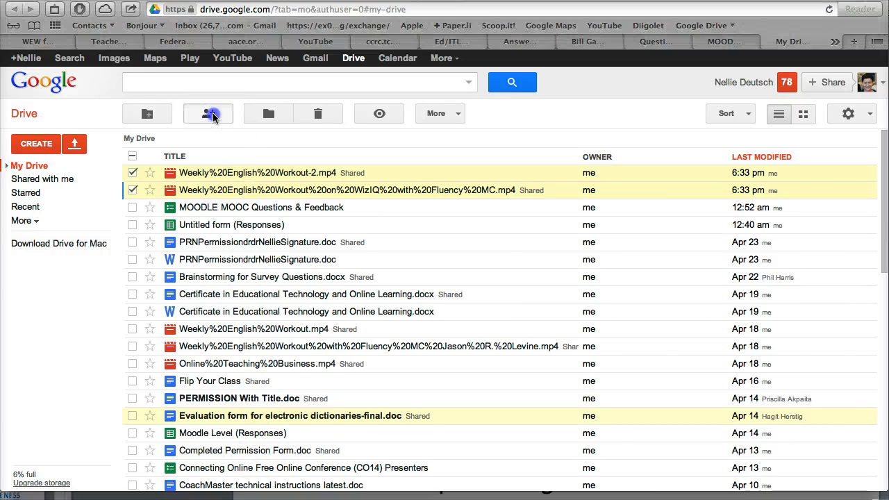
- Share both selected videos with the suggested contact 'nellie' as an editor and save
{"action": "left_click", "coordinate": [208, 114]}
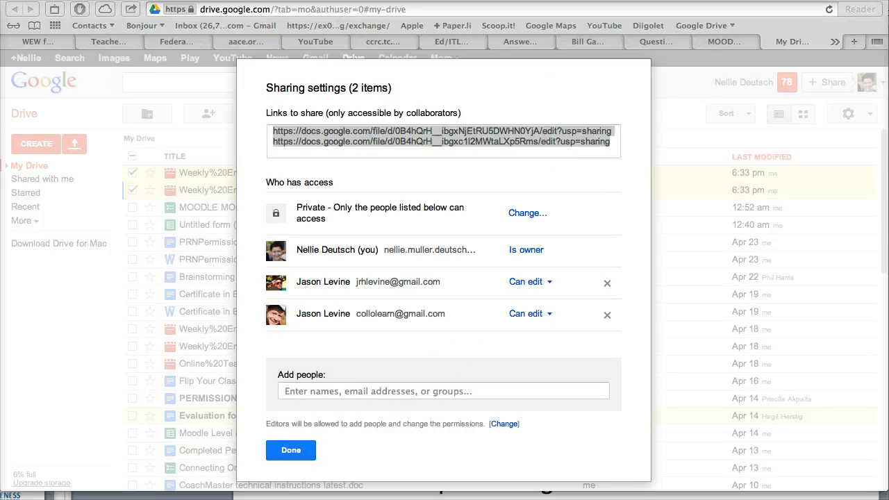
{"action": "left_click", "coordinate": [386, 390]}
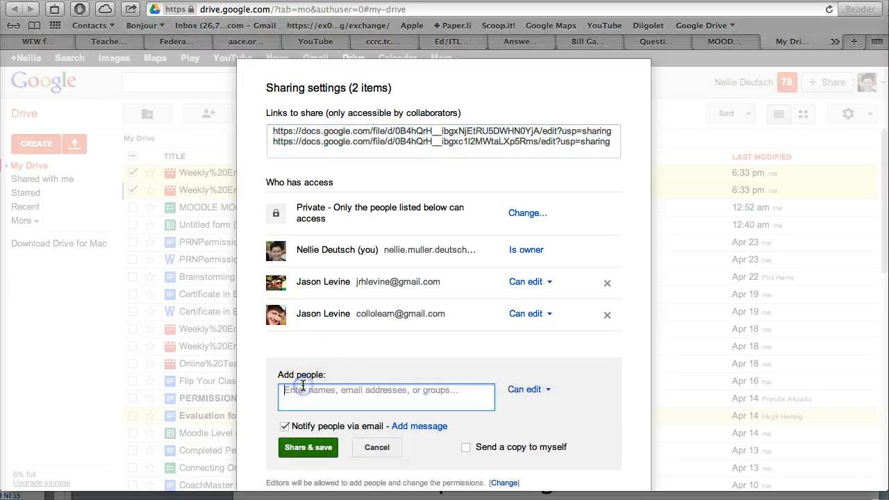
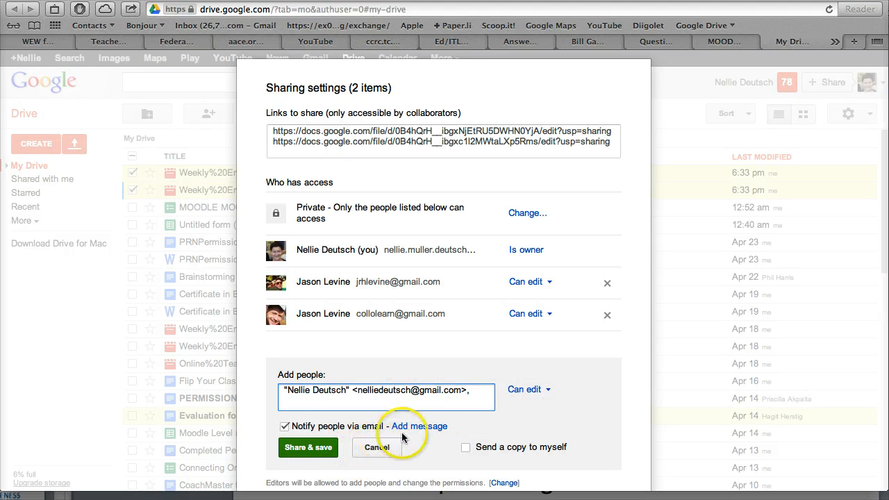
{"action": "left_click", "coordinate": [528, 389]}
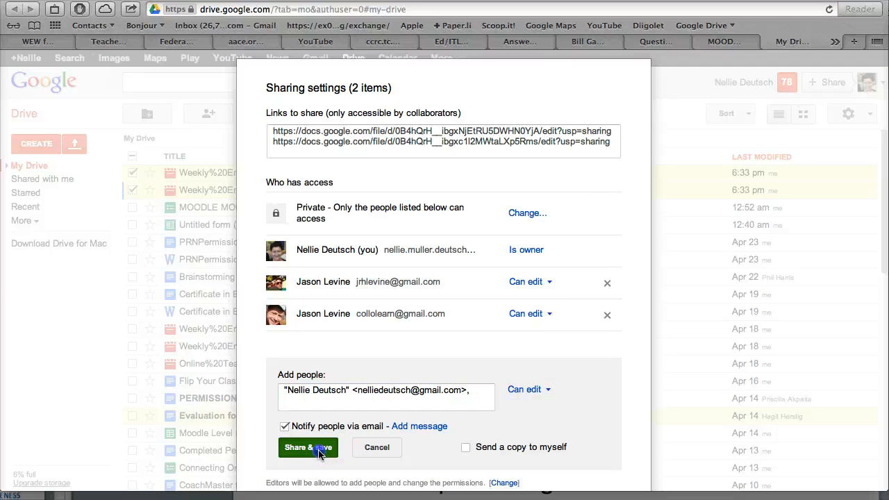
{"action": "left_click", "coordinate": [308, 448]}
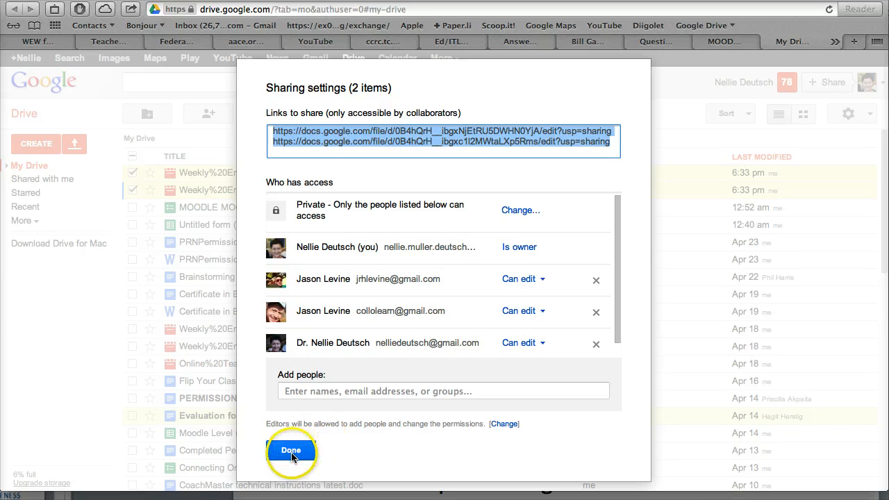
{"action": "left_click", "coordinate": [291, 452]}
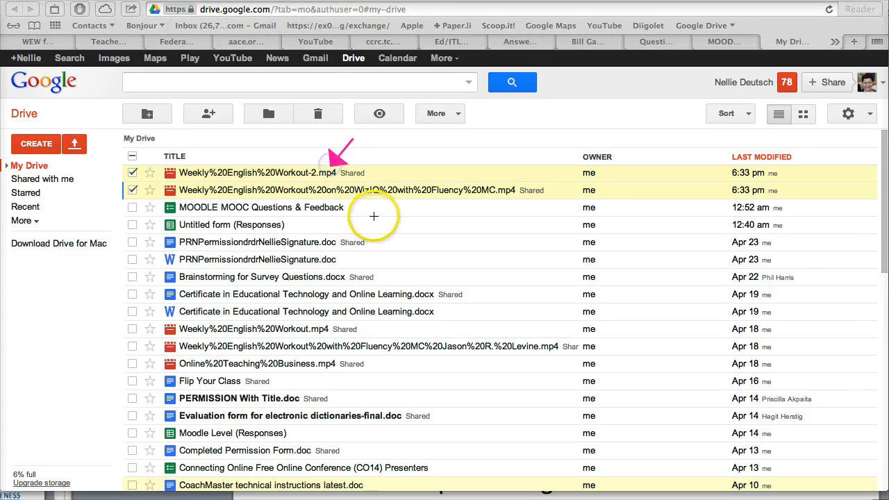
{"action": "mouse_move", "coordinate": [507, 200]}
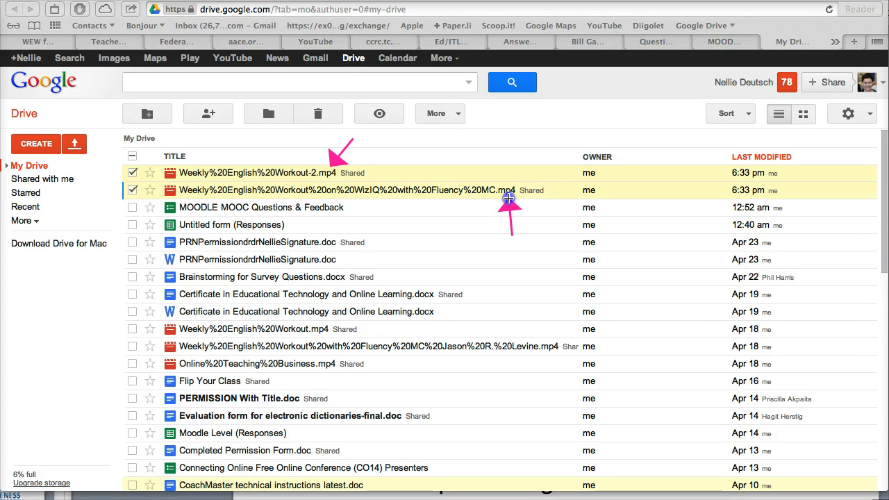